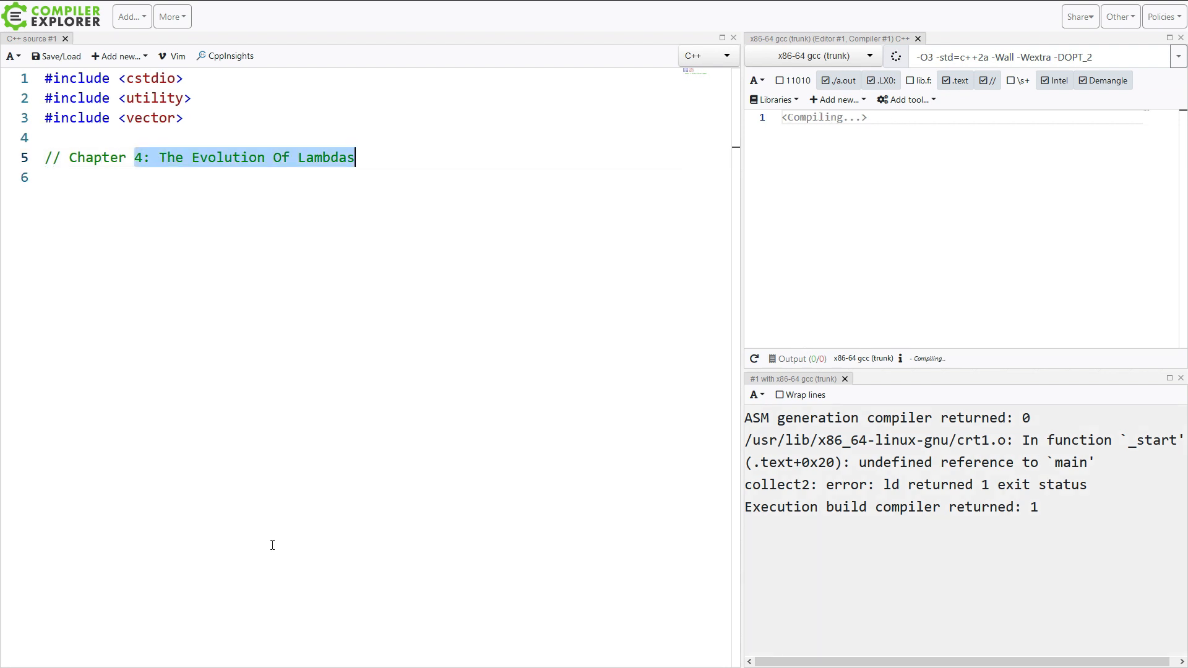
- Retitle the chapter comment to 'Chapter 5: Lambdas To The Limits'
type("5:")
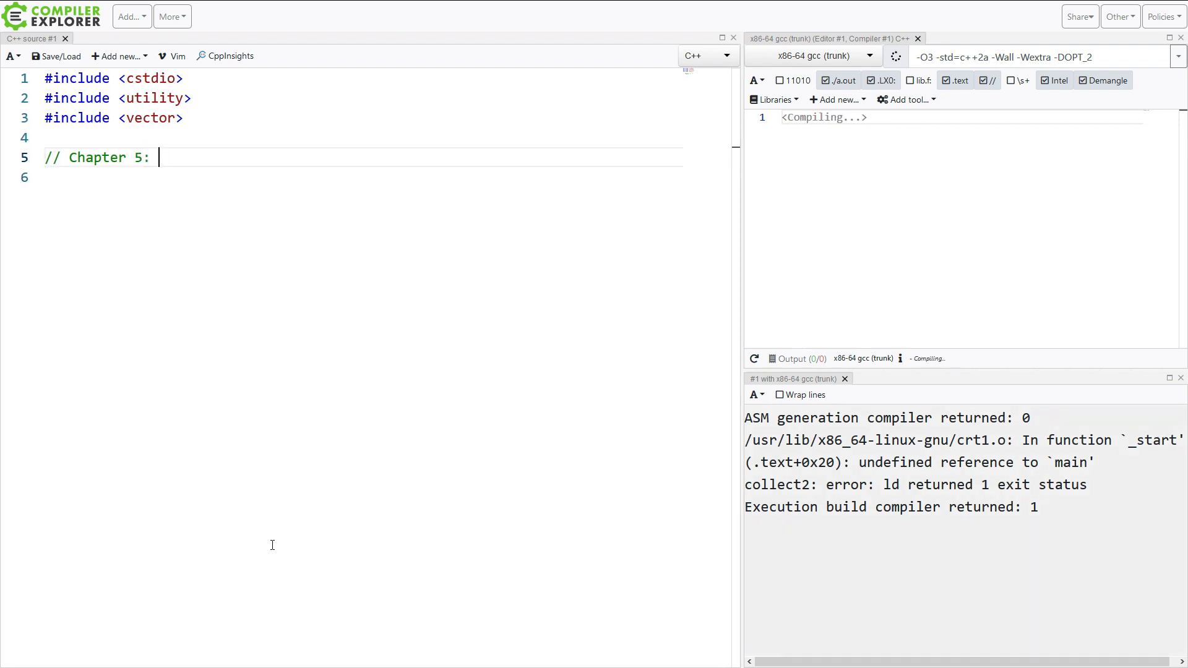
type("Lambdas To")
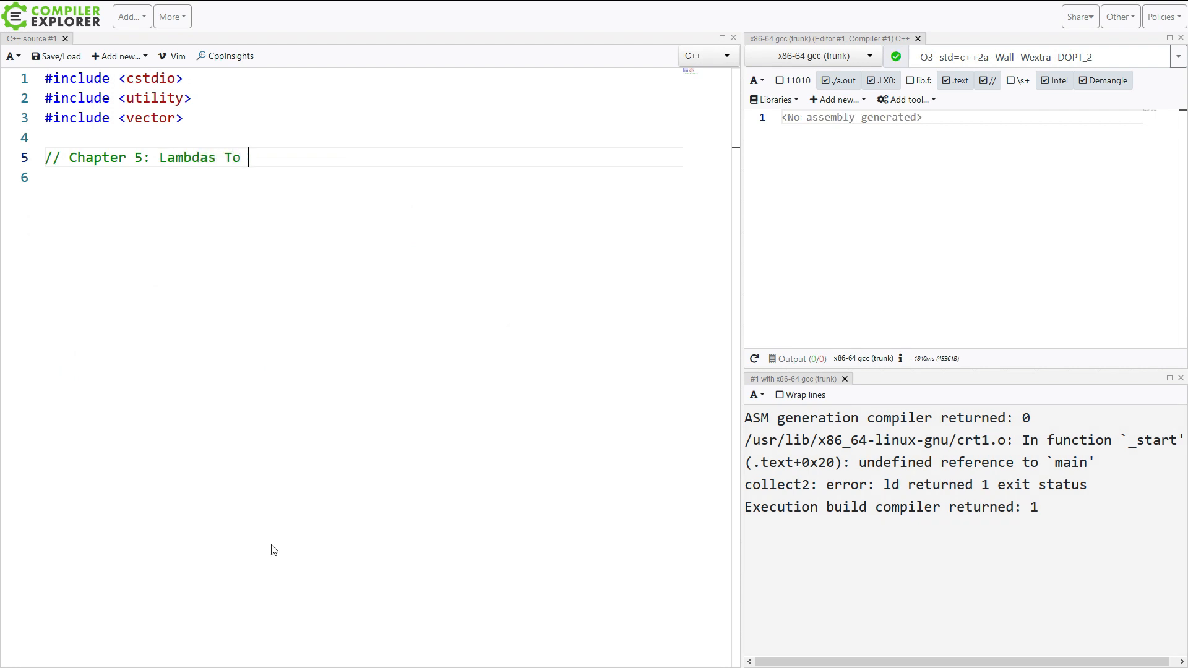
type("The Limits")
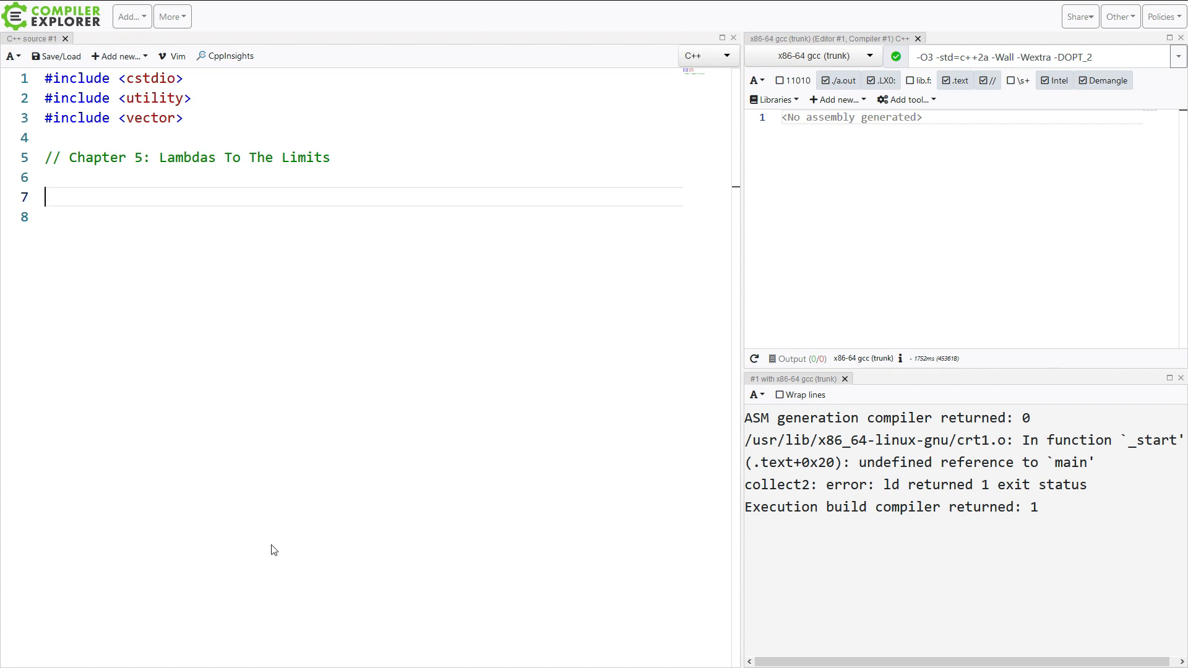
- Add episode comments 126 Destructors, 162 Recursive, 89 Overusing, and 177 std::bind_front
type("//")
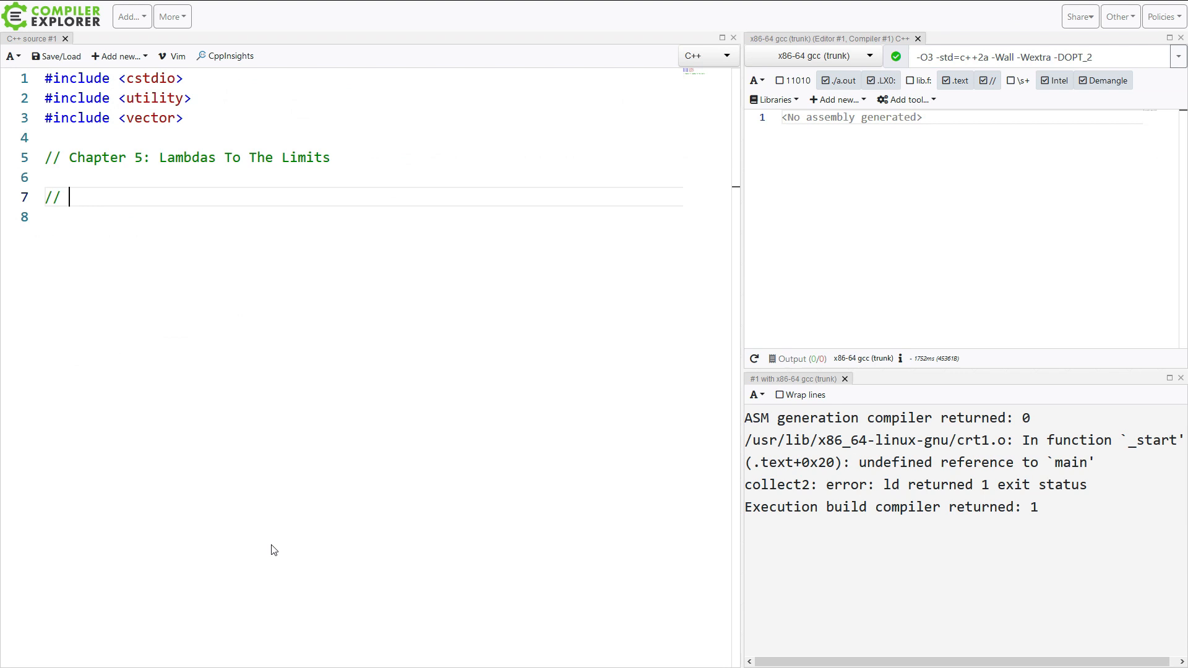
type("126: Lambdas With Destructors")
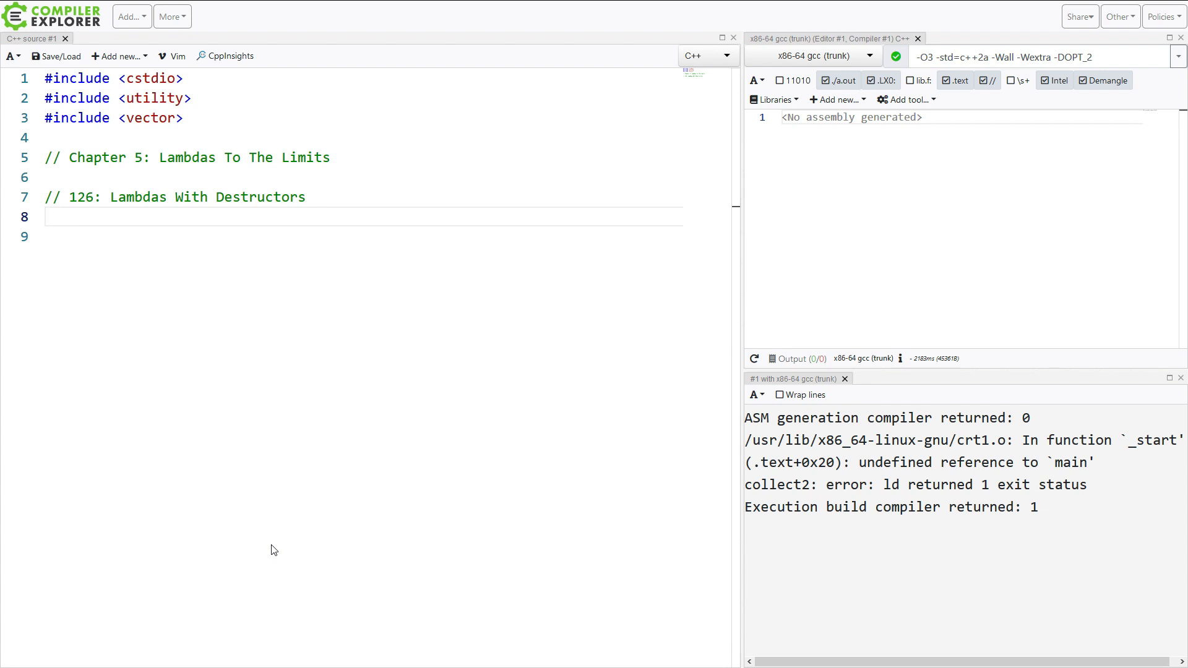
type("// 162: Recursive Lambdas")
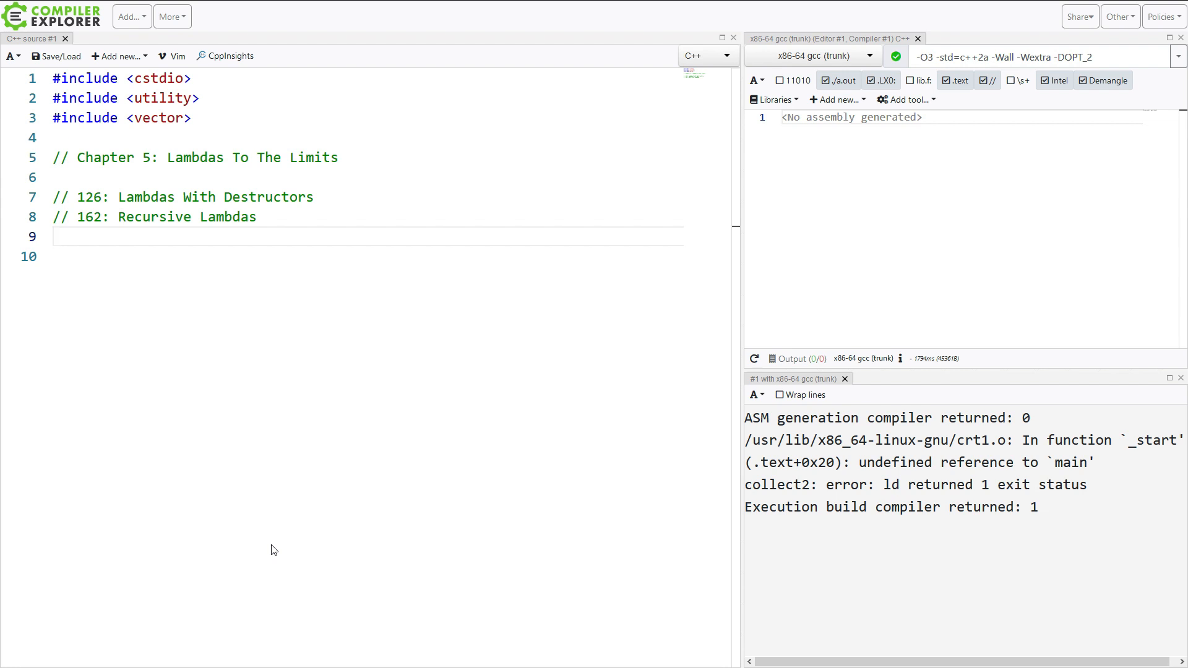
type("// 89: Overusing Lambdas")
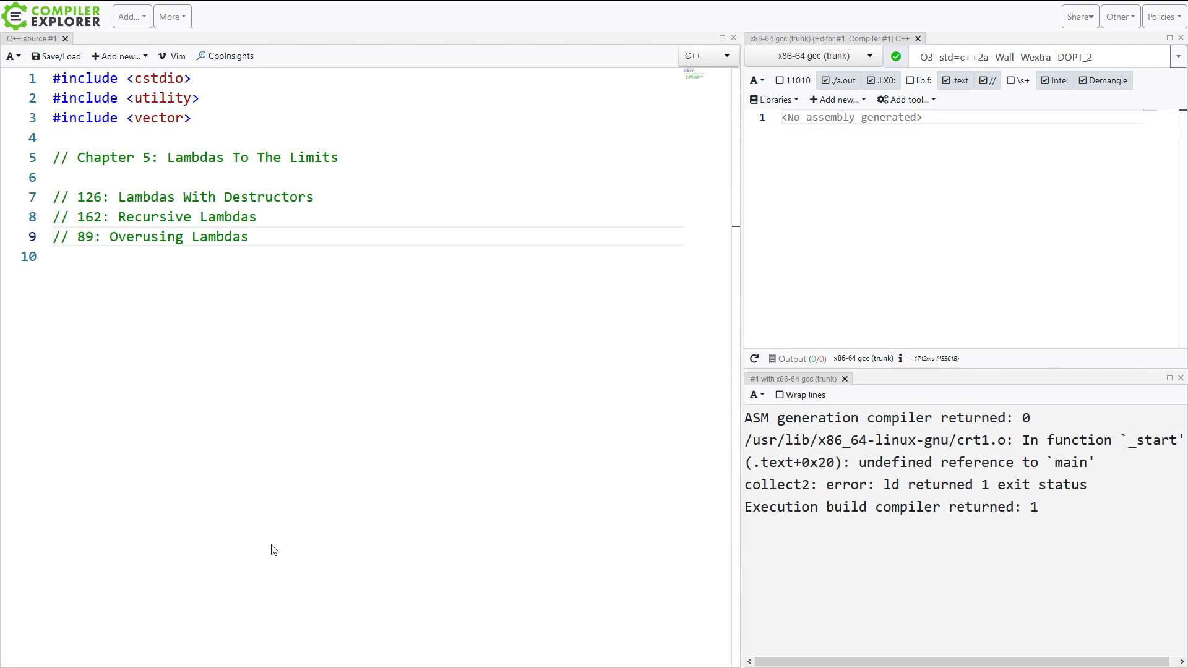
left_click(247, 237)
type("// 177: `std::bind_front` with Lambdas")
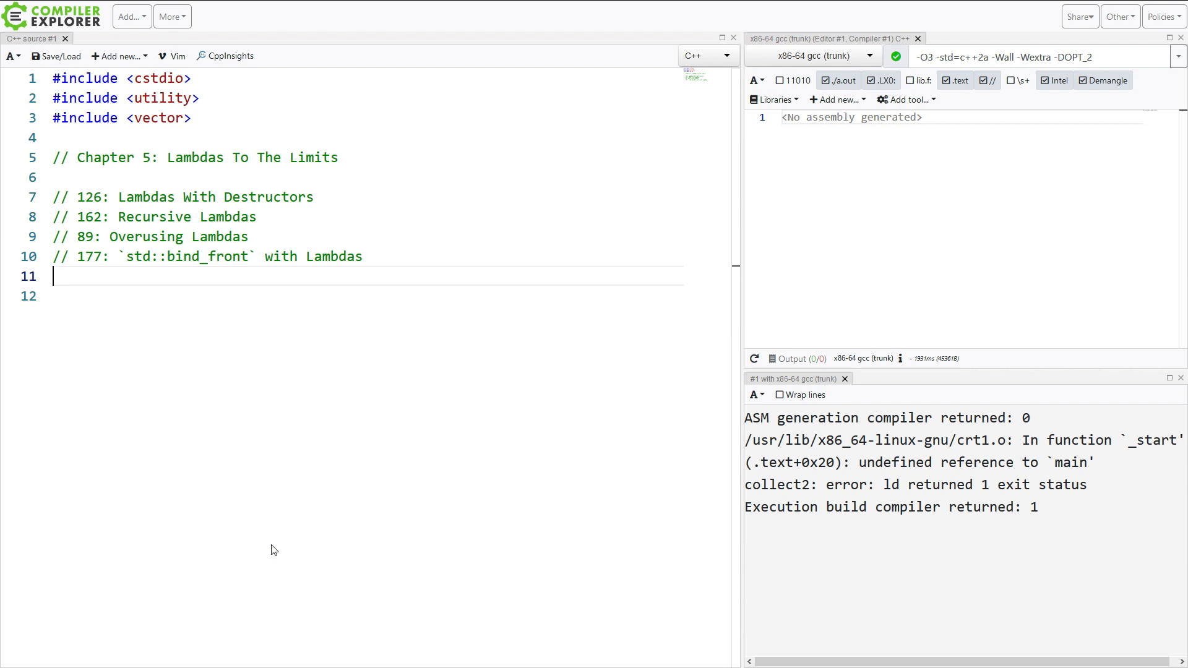
key("Return")
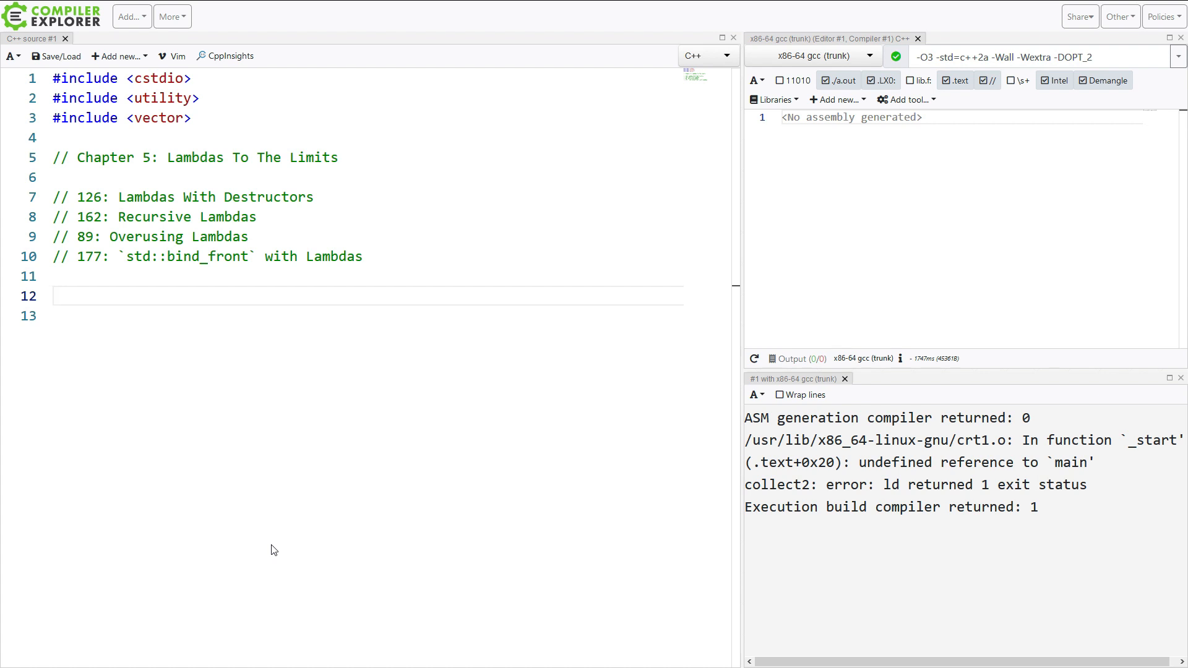
- Add question '// 1: List the features that lambdas take advantage of C++'
type("//")
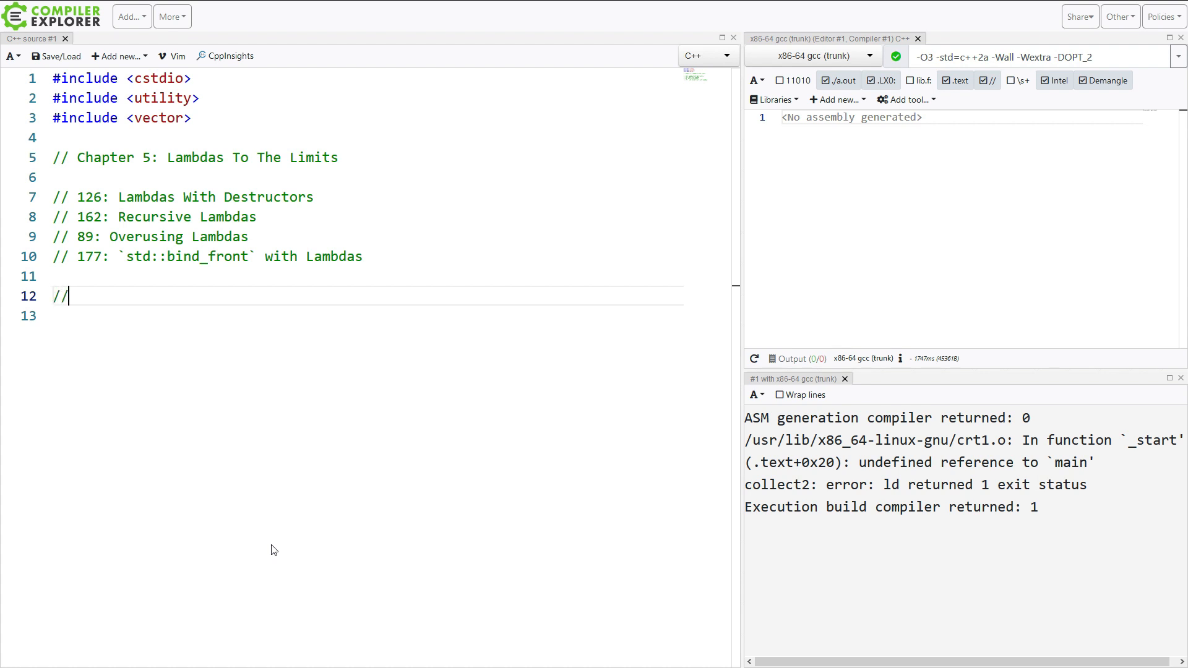
type("1:")
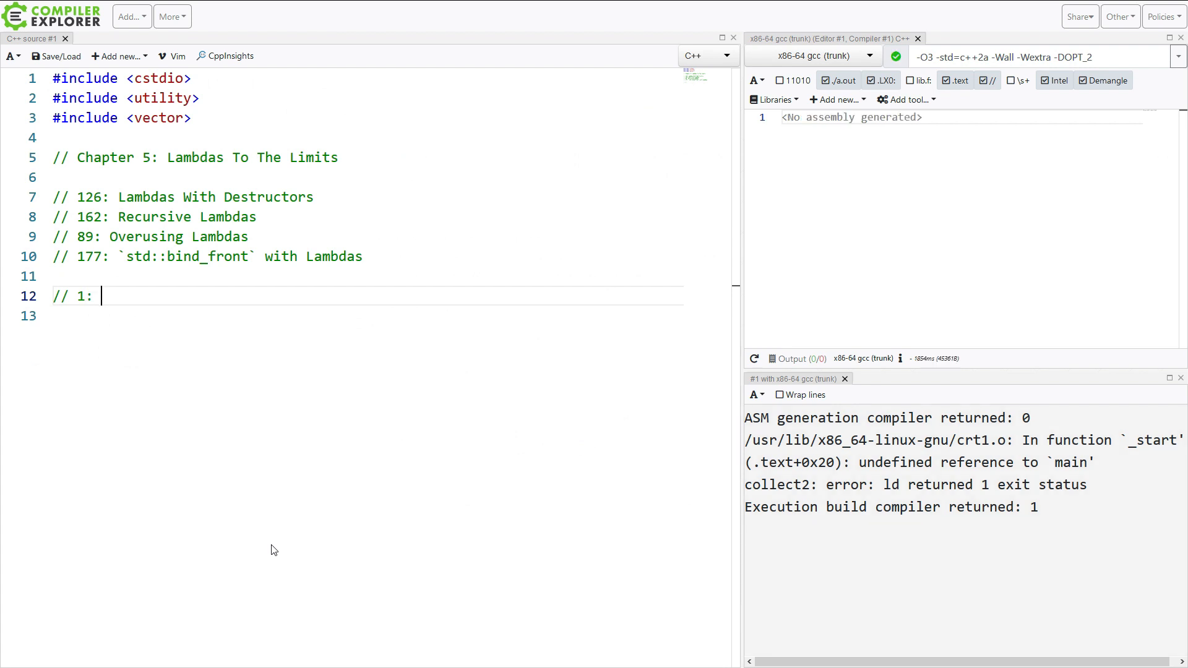
type("List the features that")
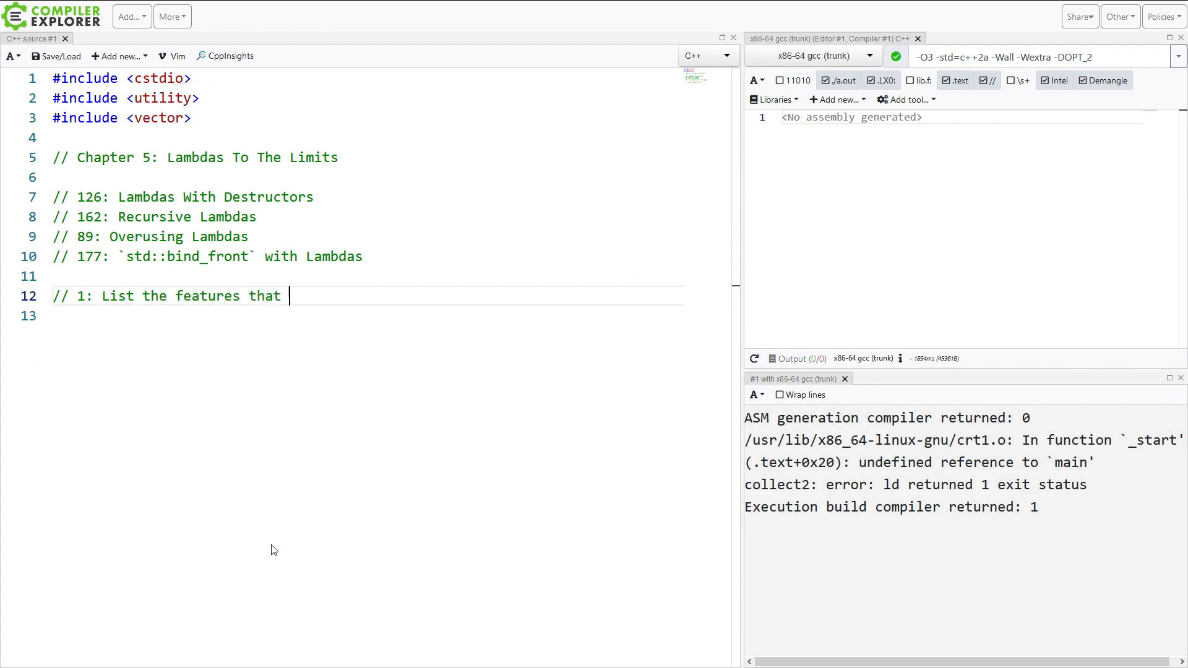
type("lambdas ta")
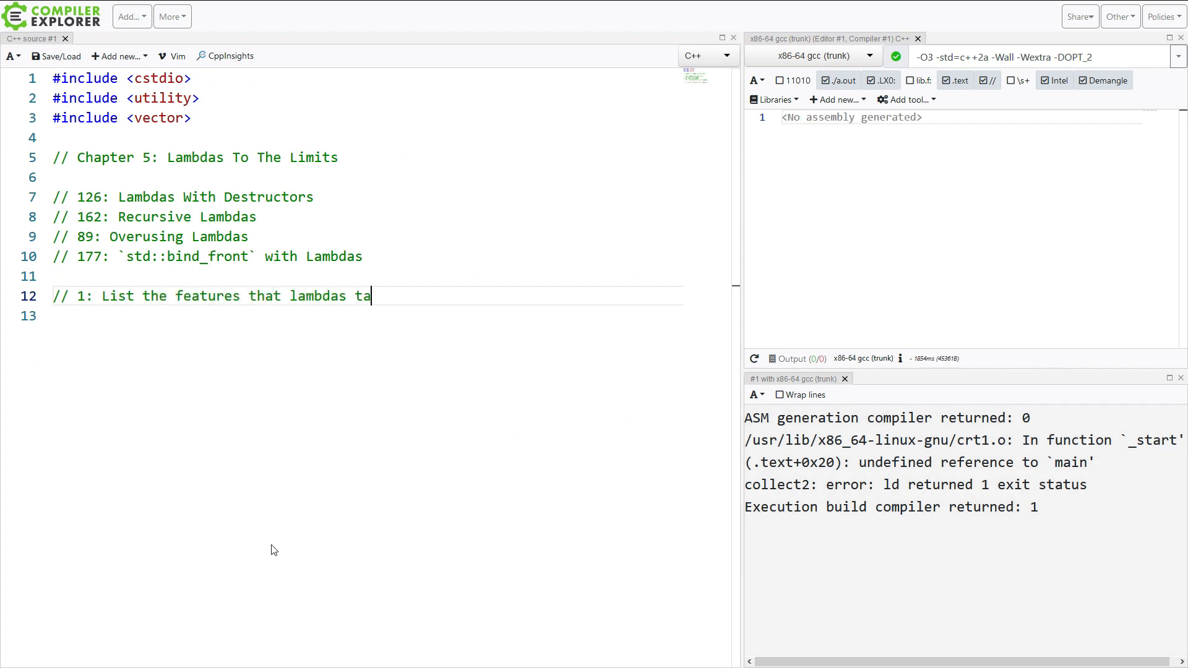
type("ke of")
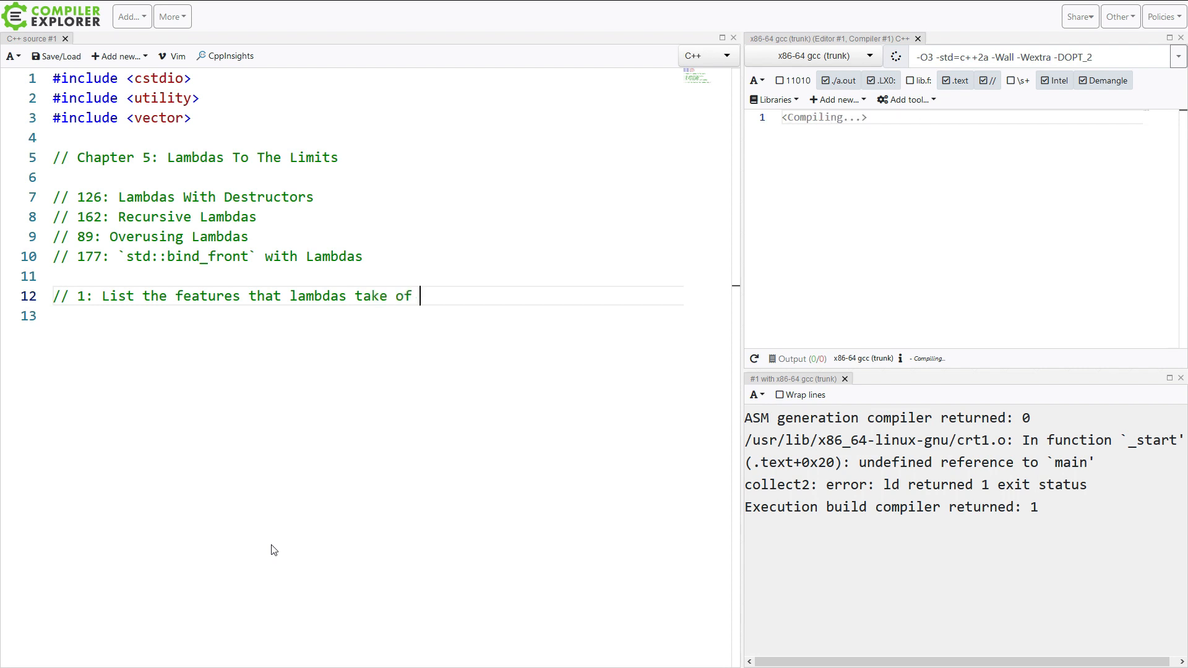
type("advant")
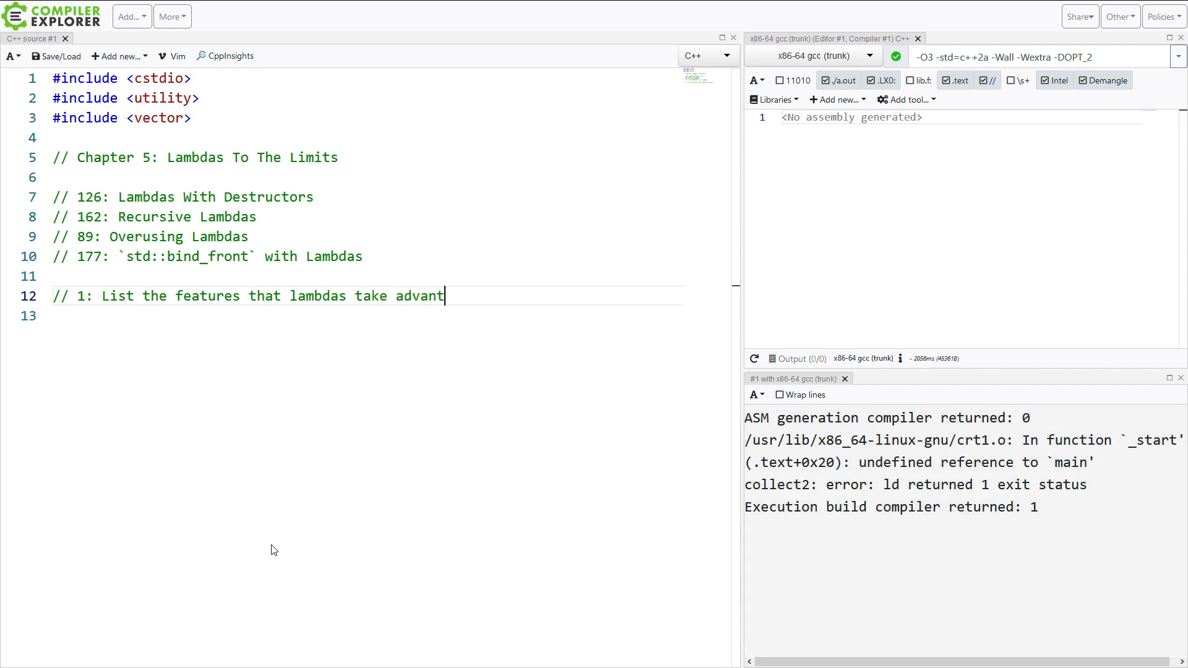
type("age of")
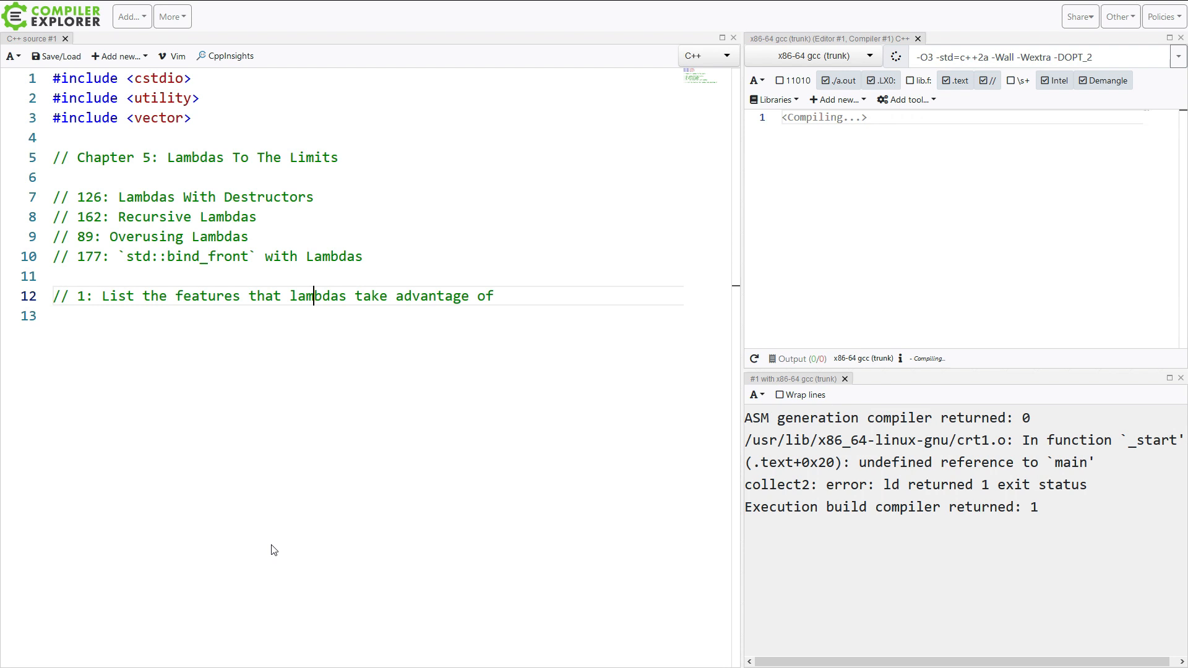
type("C++")
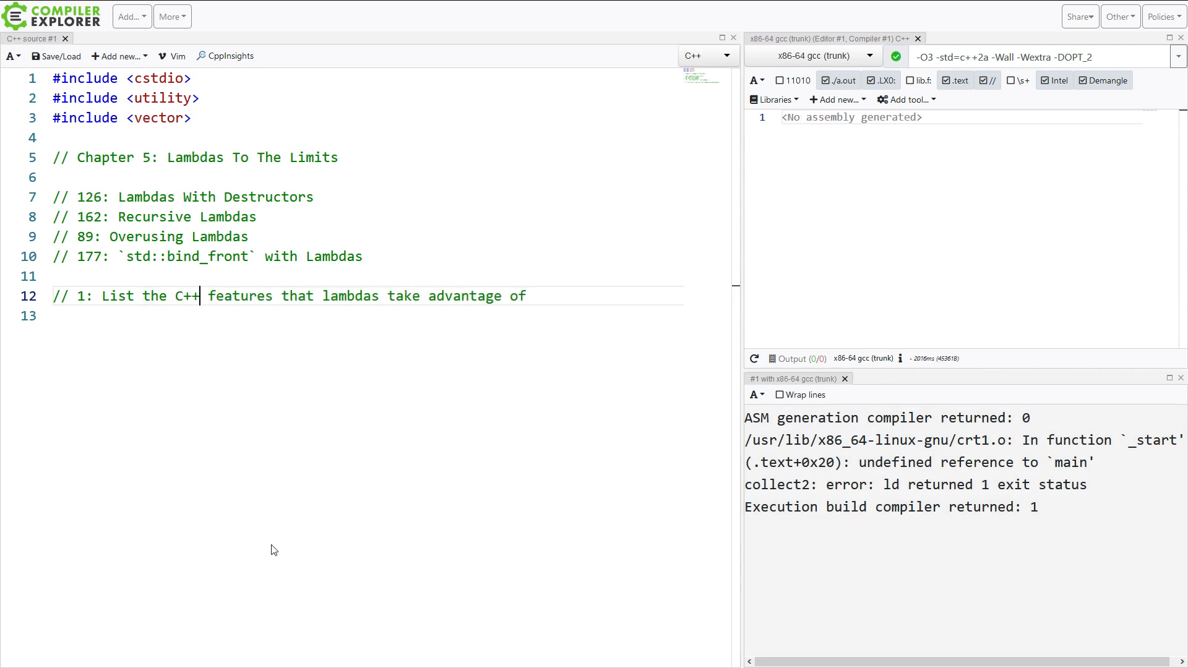
key("Return")
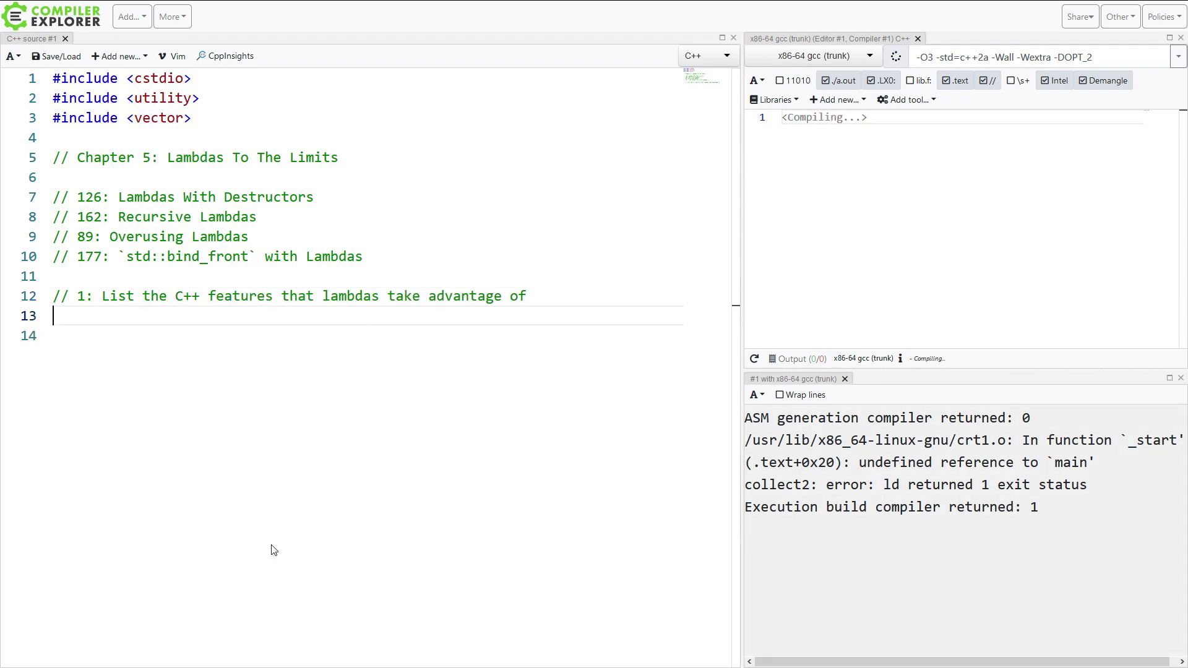
- Add question '// 2: What is the type of a lambda?'
type("// 2")
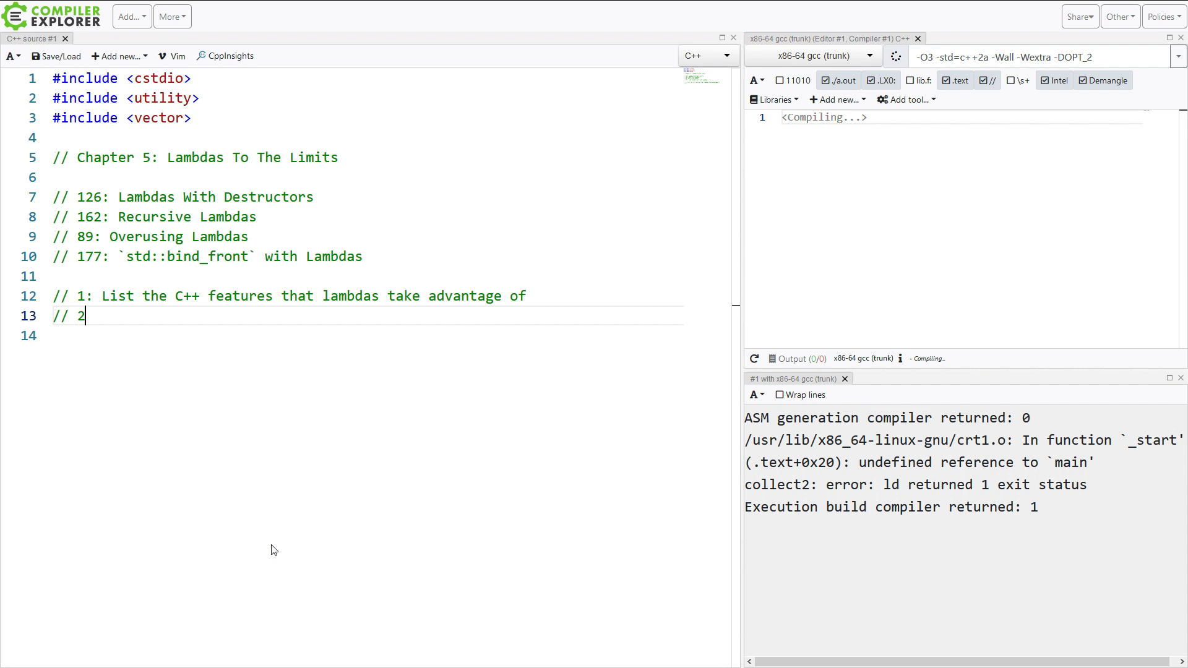
type(":")
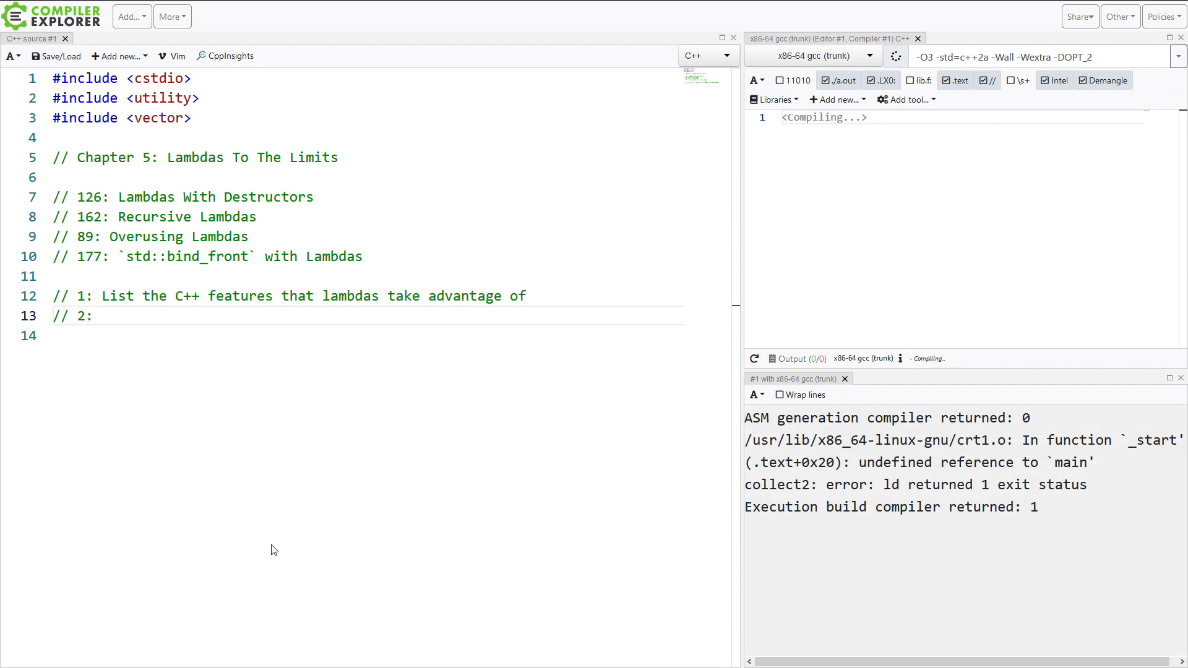
type("What is t")
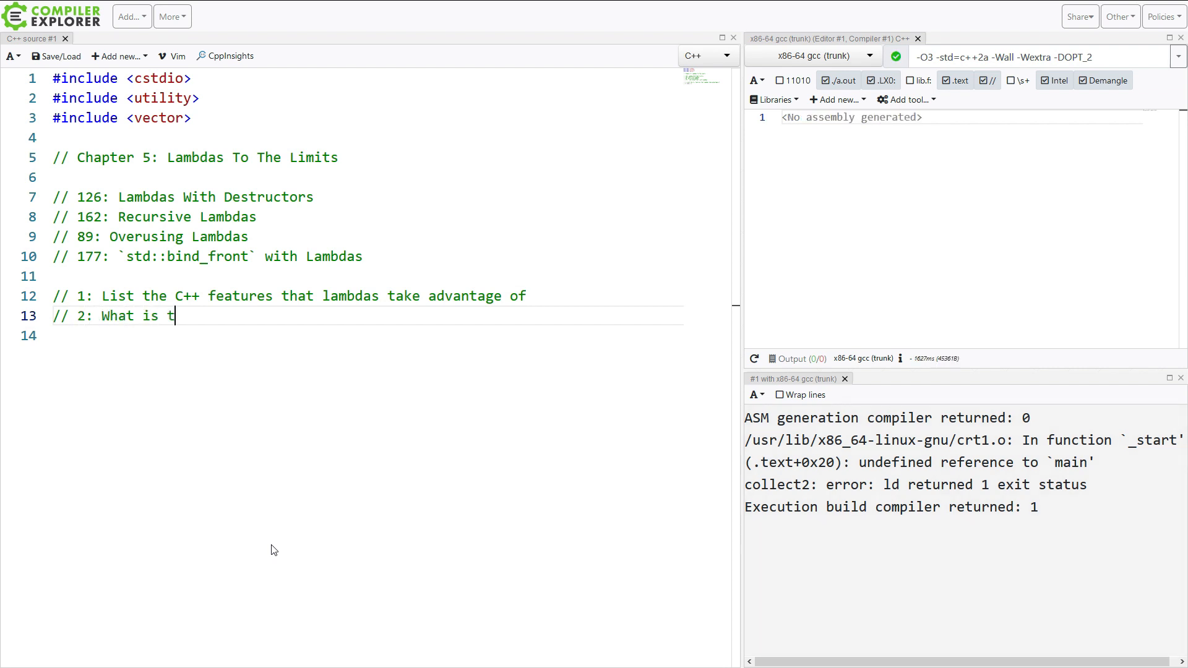
type("he")
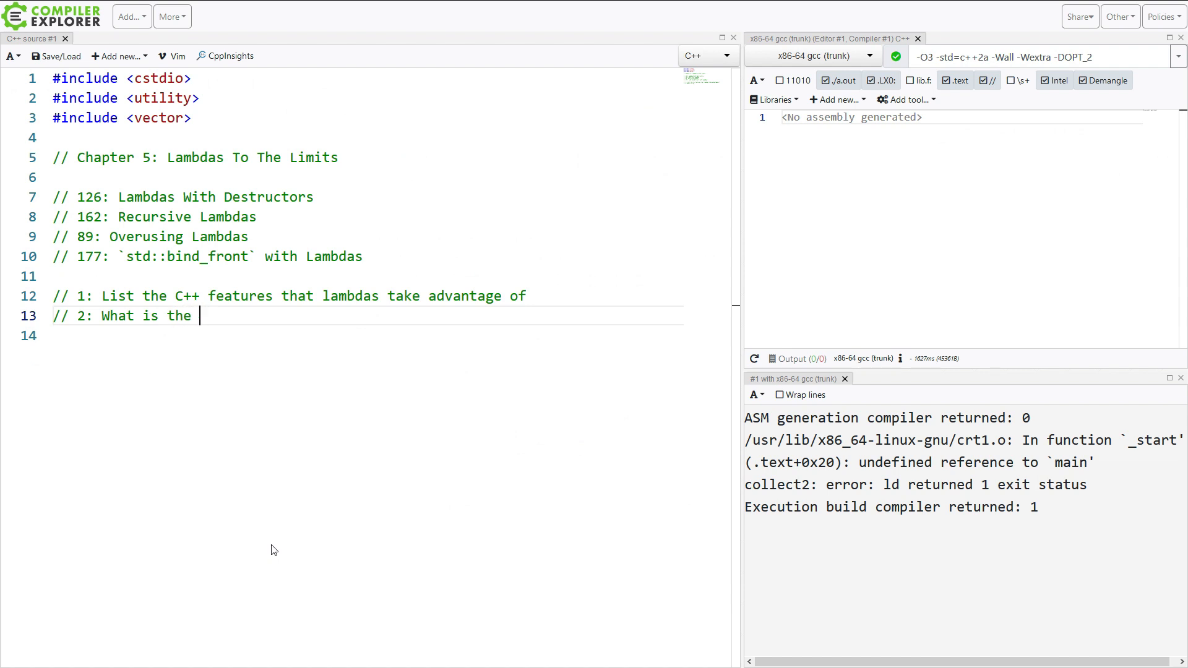
type("type of a lamb")
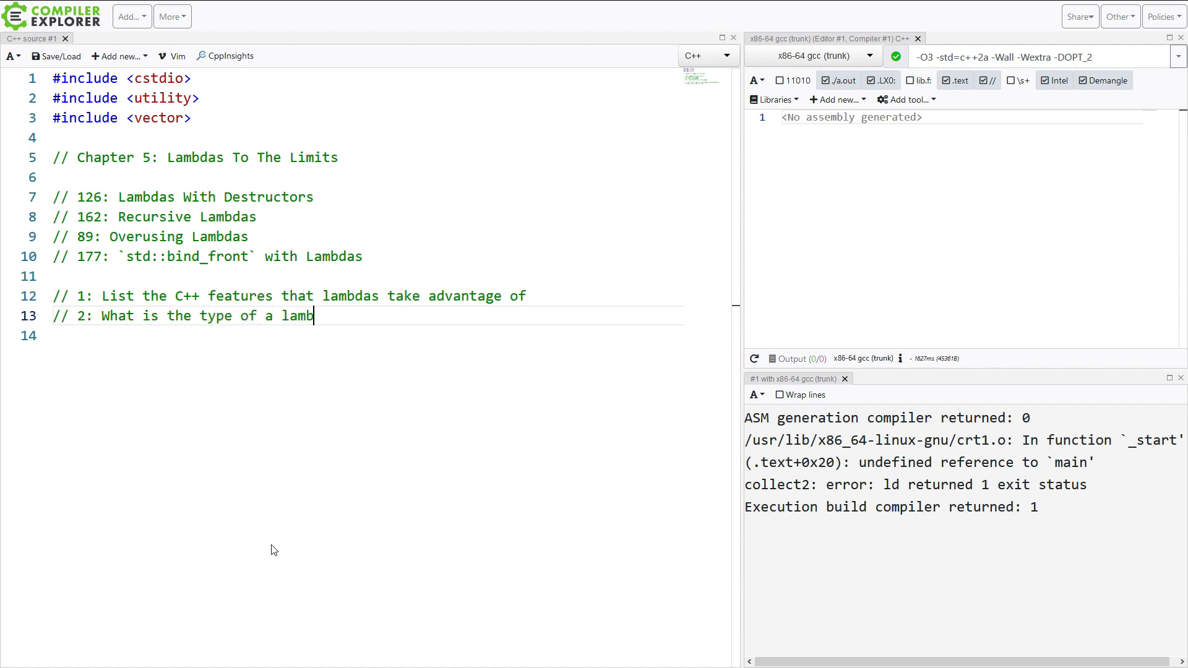
type("da?")
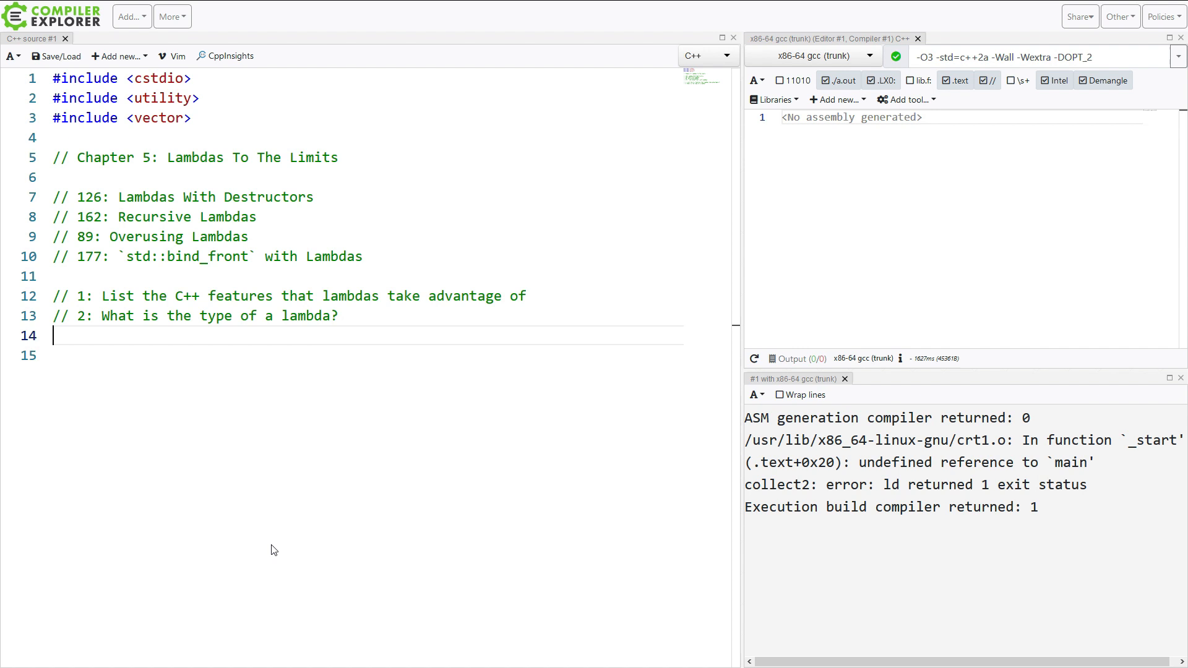
- Add question '// 3: Do lambda objects follow normal lifetime rules?'
type("//")
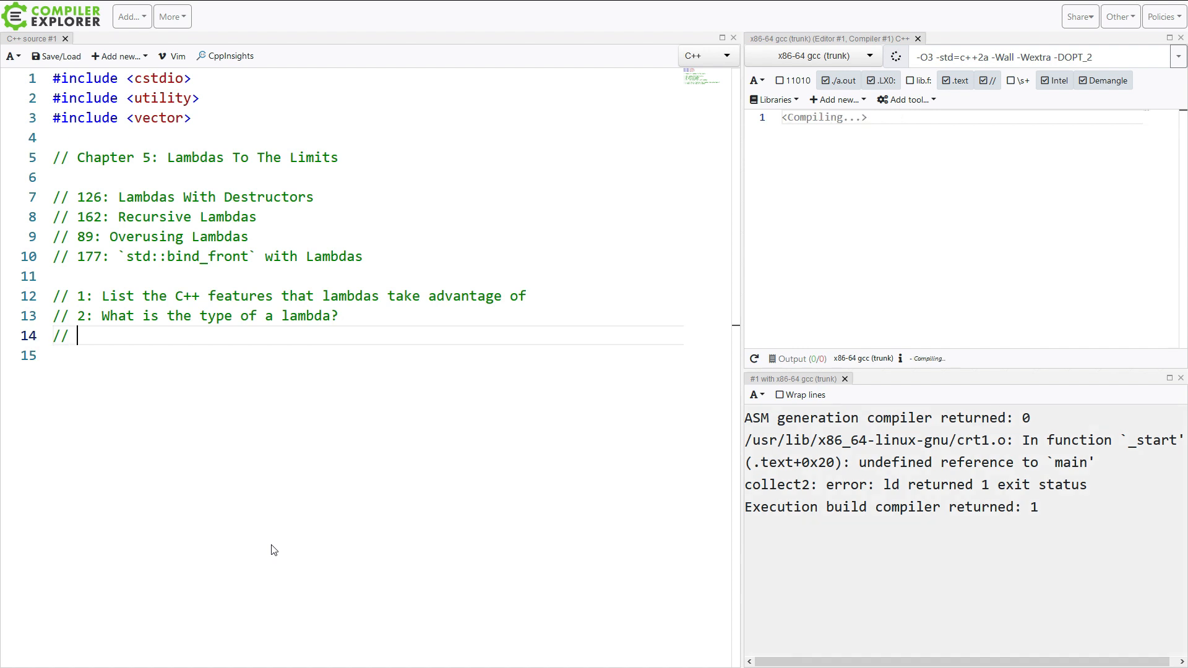
type("3: Do l")
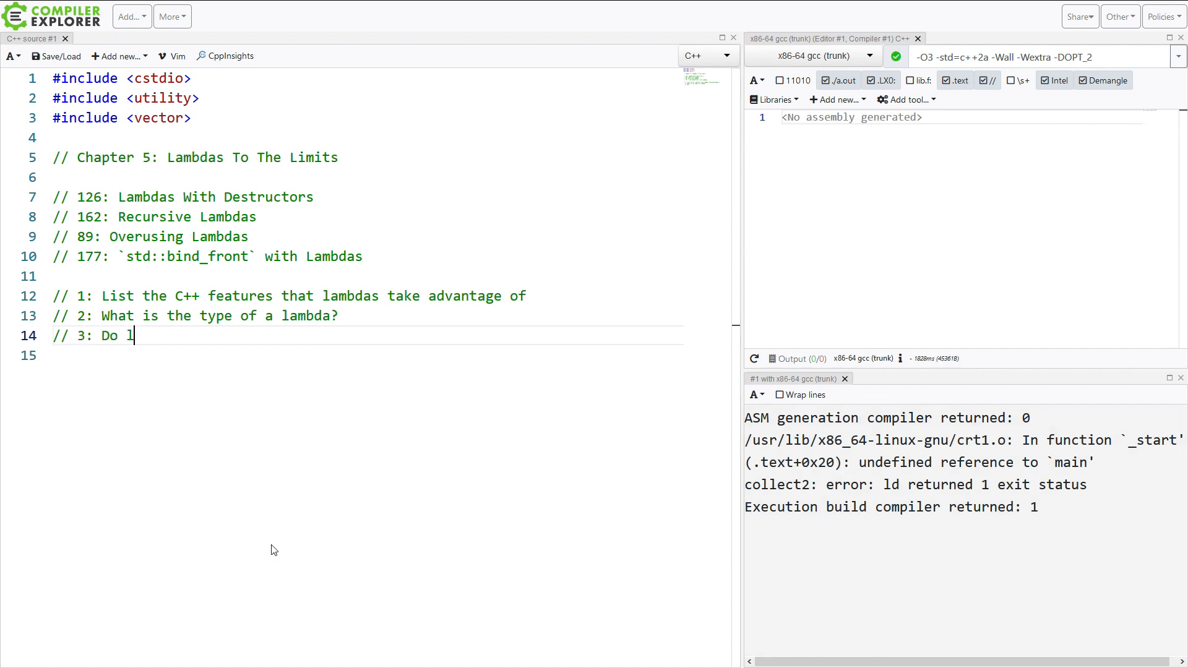
type("lambda objects")
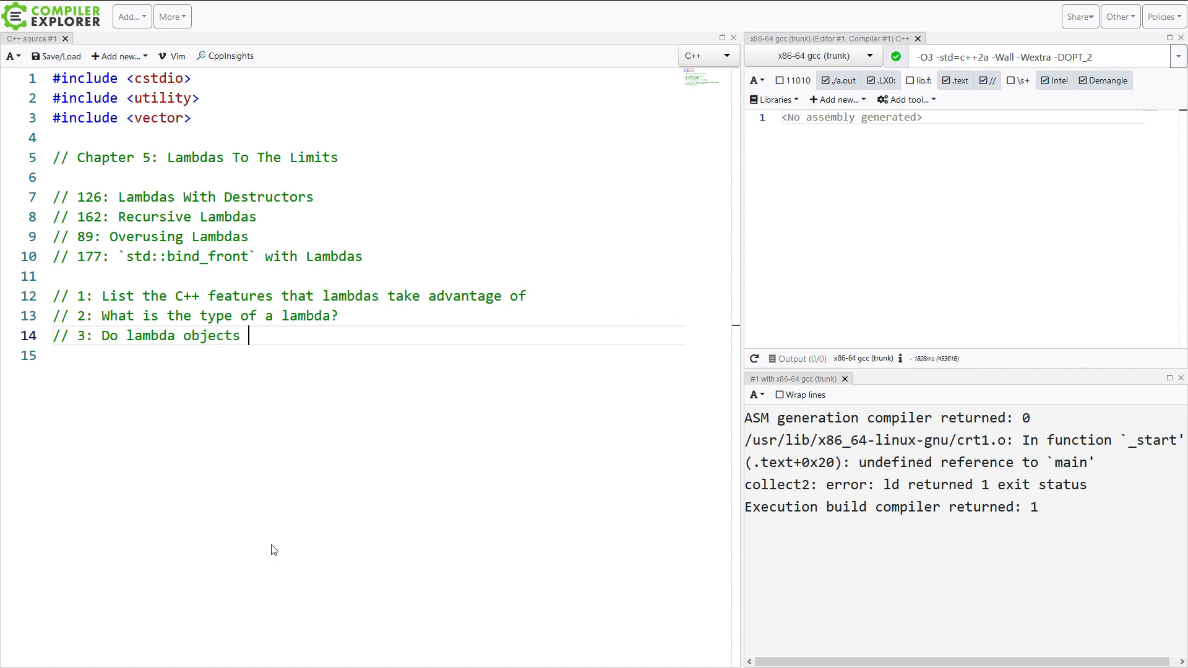
type("follow no")
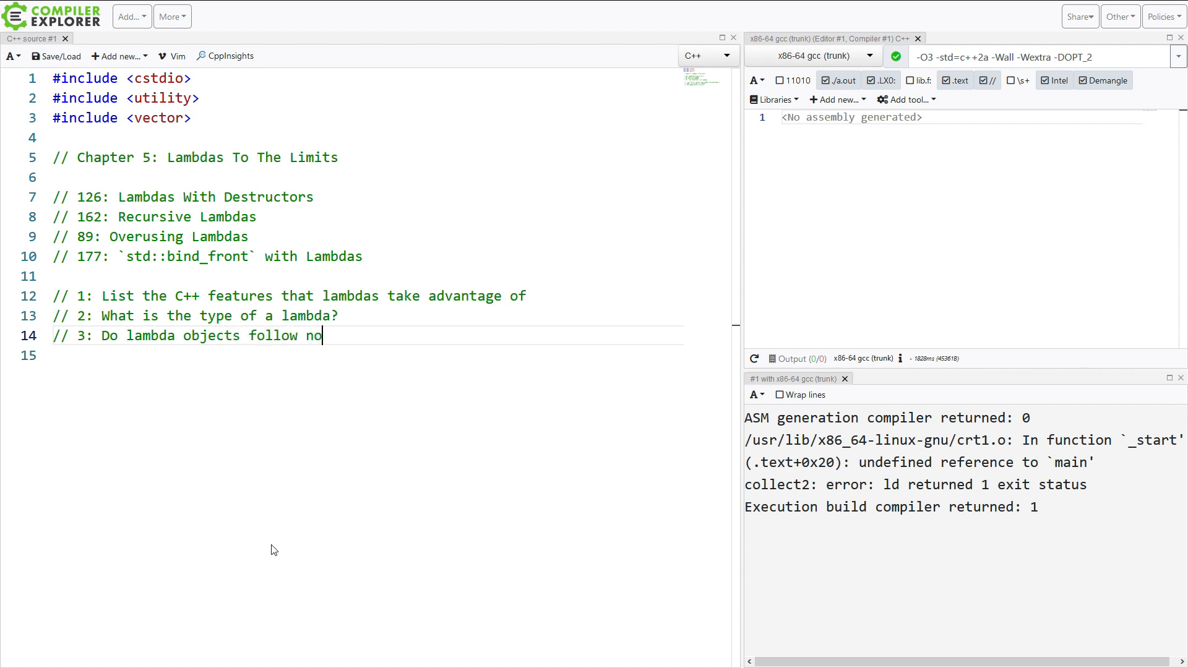
type("rmal lifetime r")
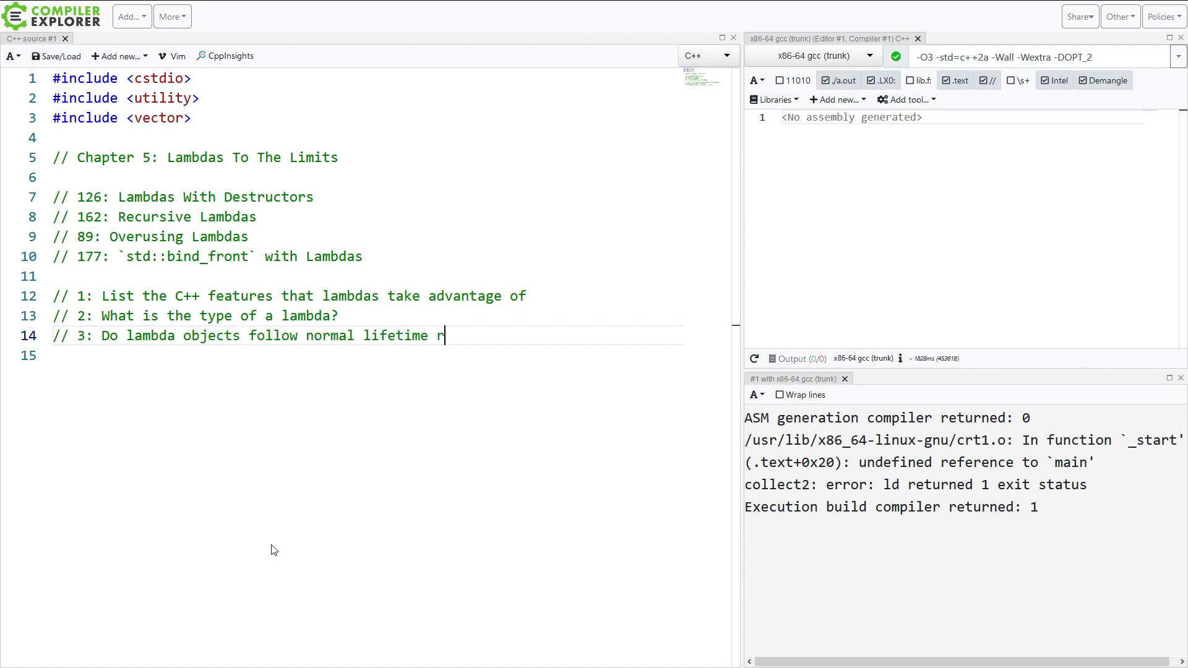
type("ules?")
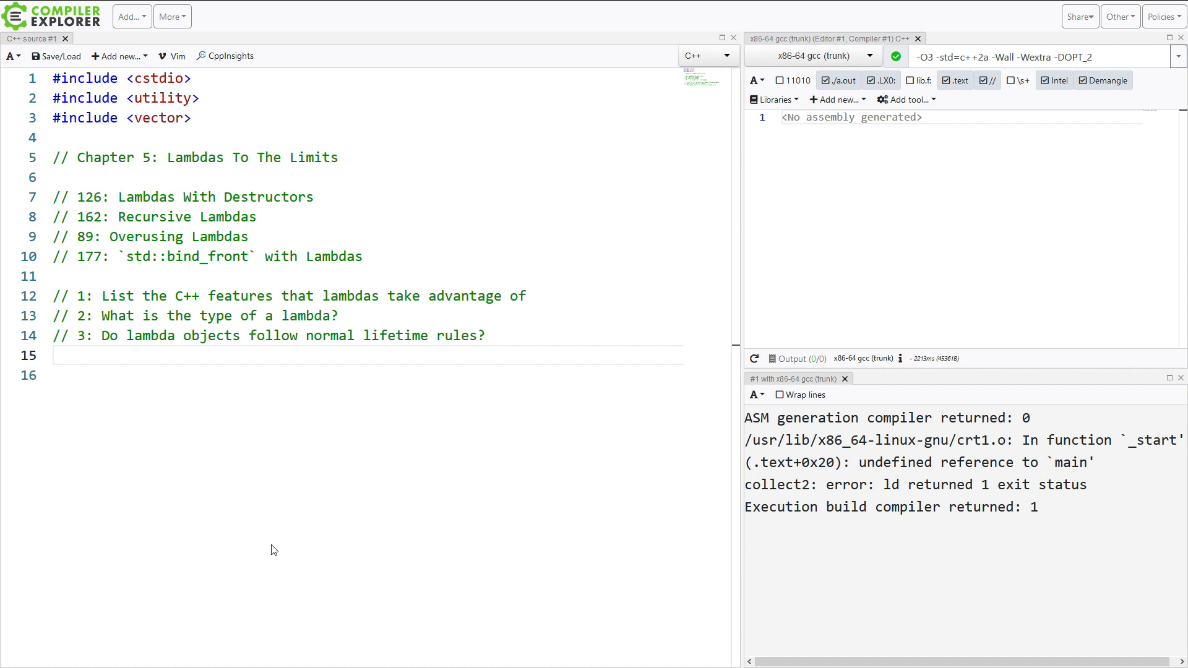
- Add question '// 4: How do lambdas help us write efficient code?'
type("// 4:")
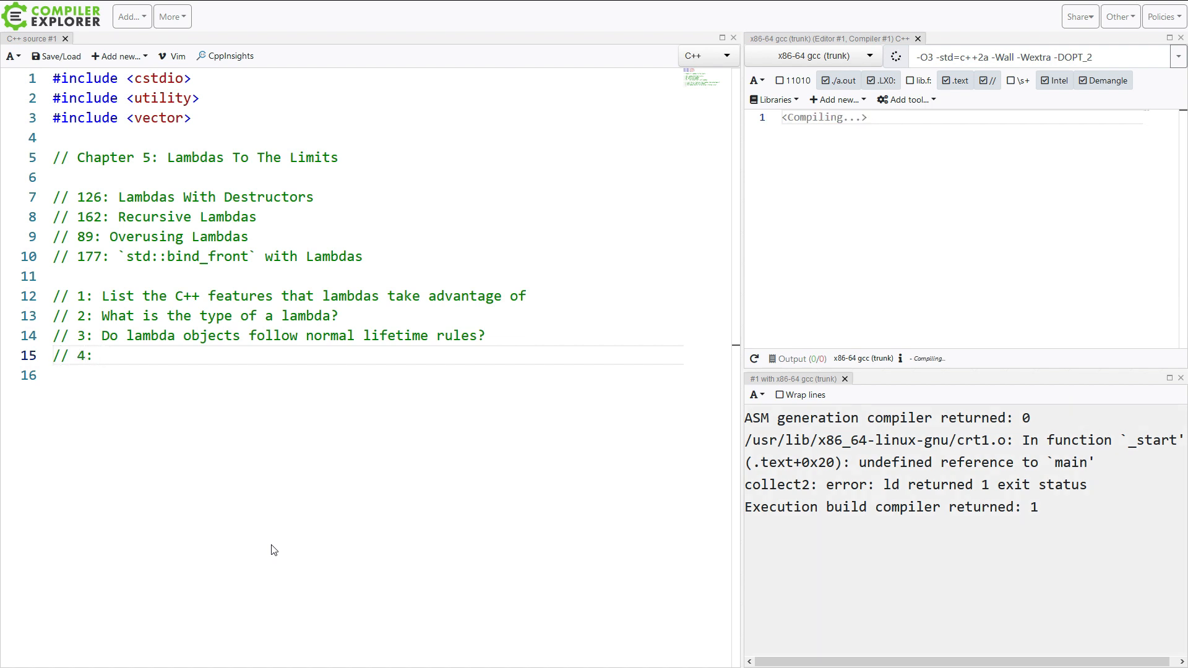
type("How do")
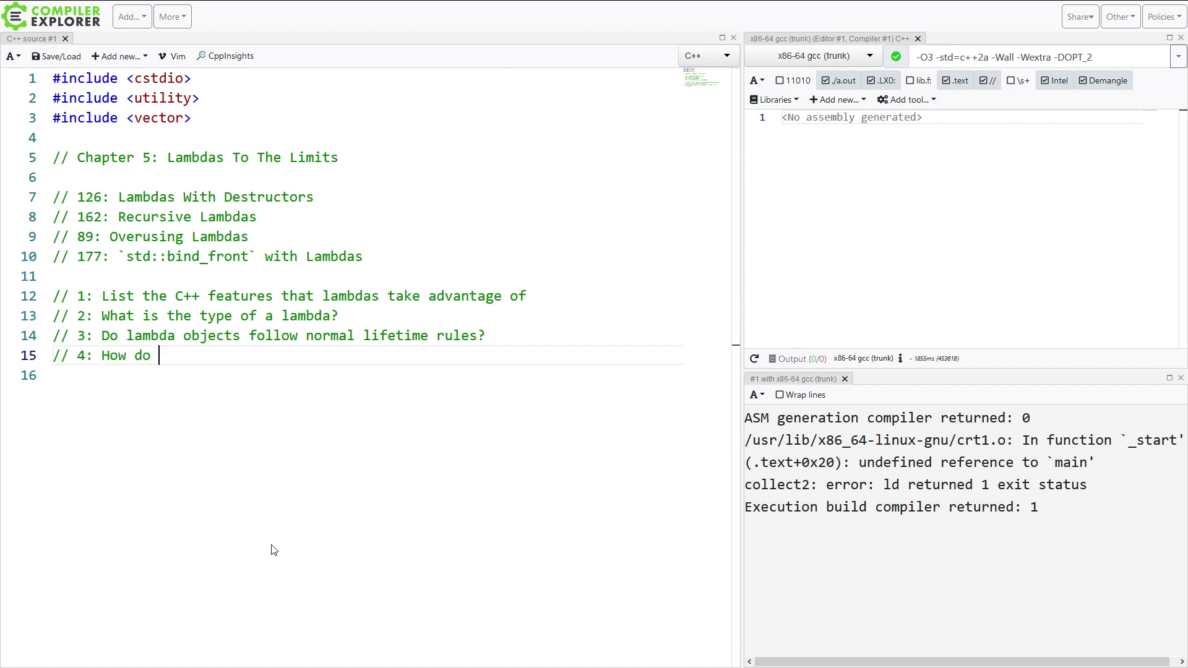
type("lambdas help")
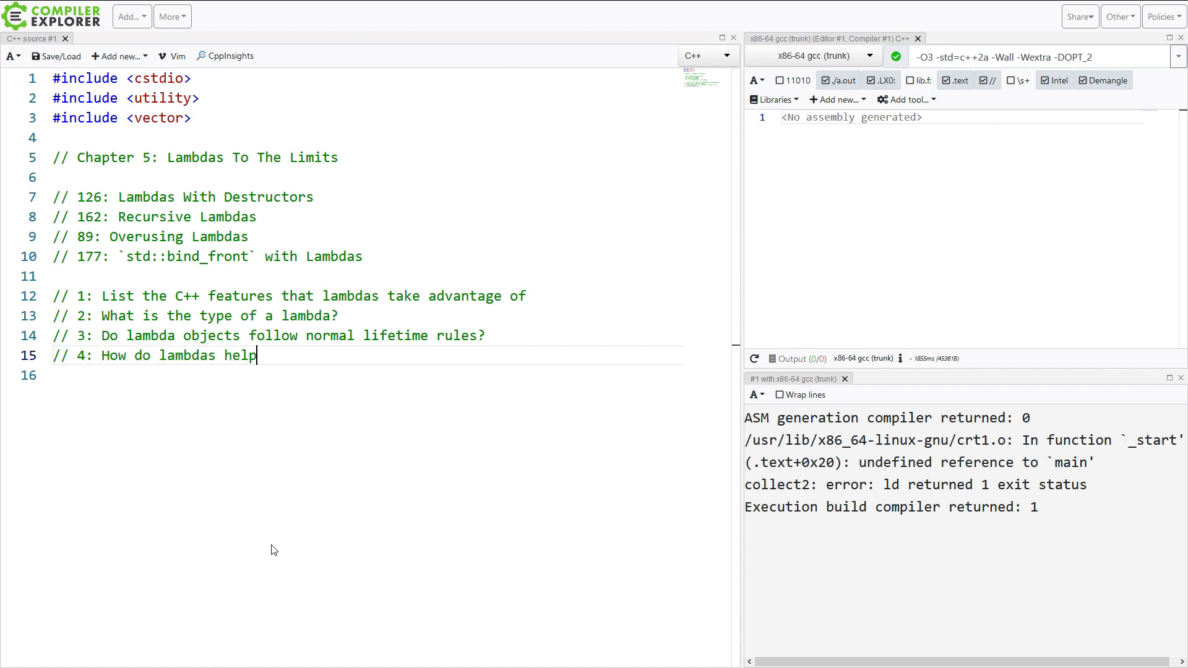
type("us write efficient code?")
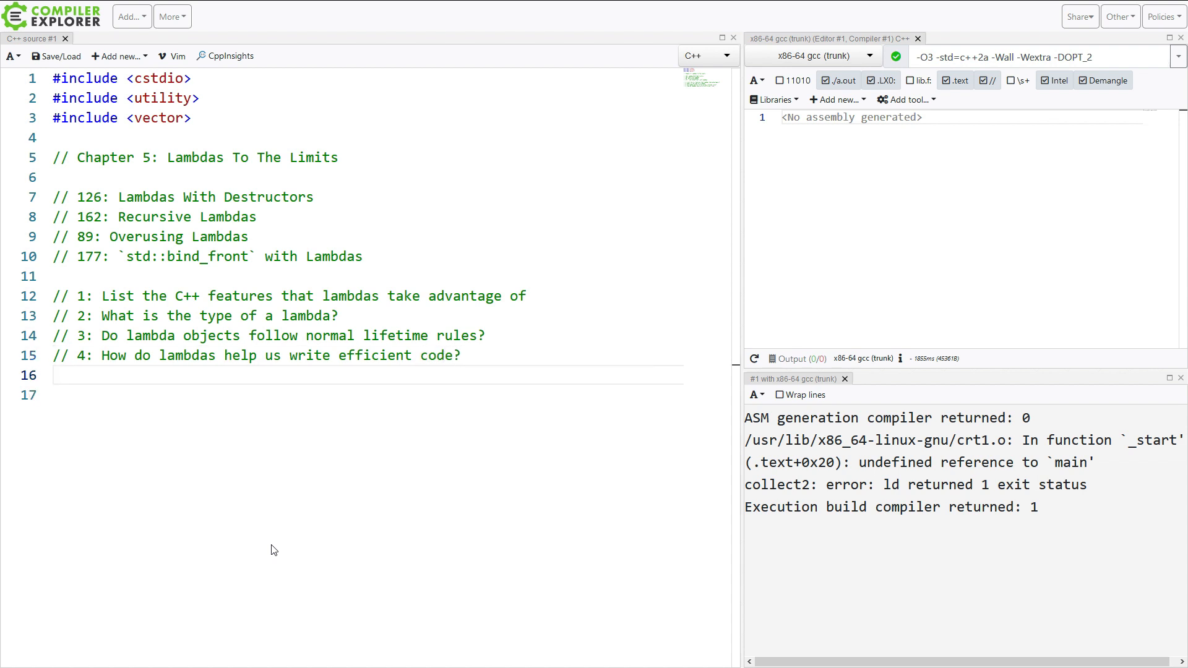
- Add question '// 5: How is it possible to overuse lambads?'
type("// 5:")
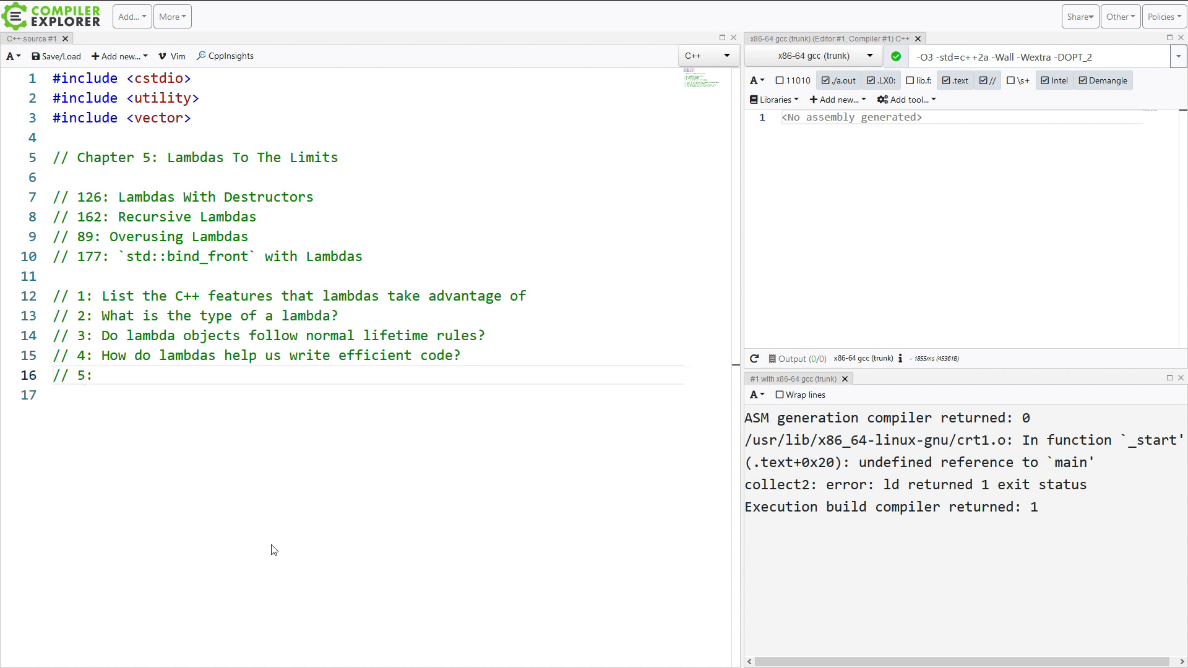
left_click(104, 375)
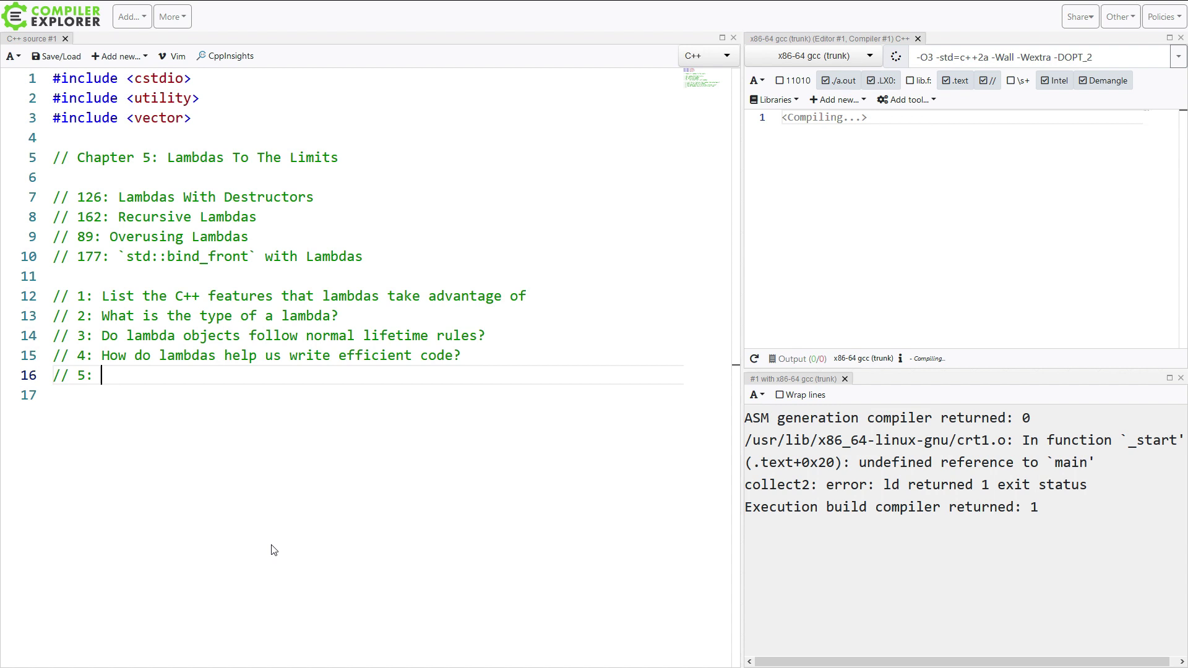
type("How i")
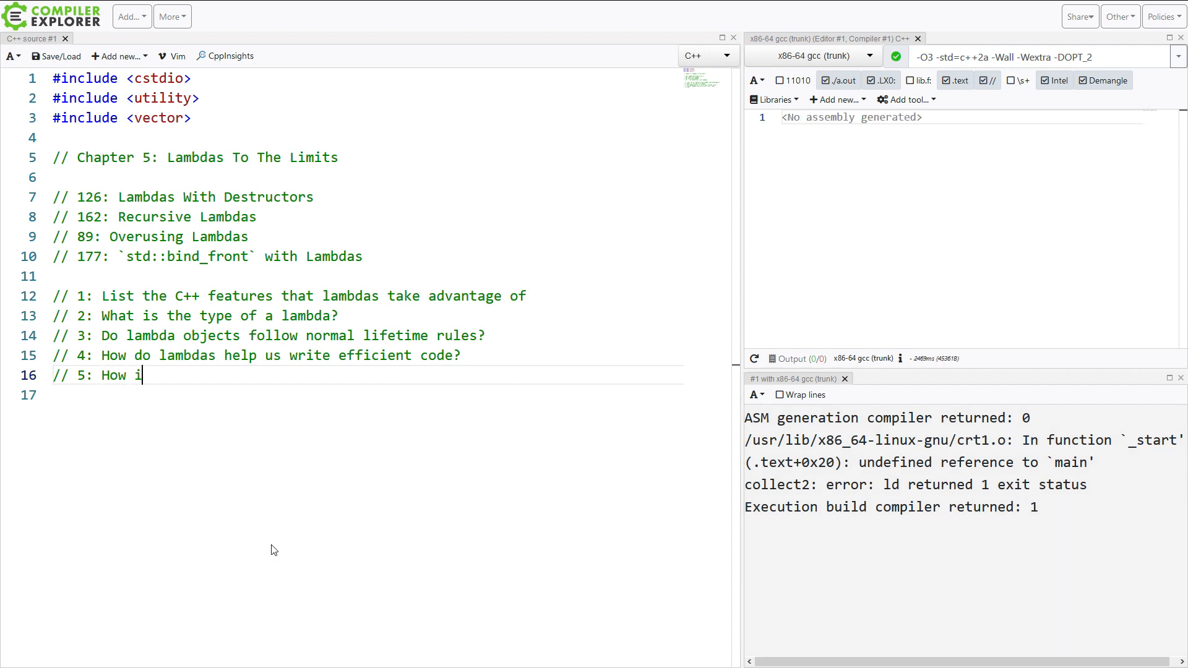
type("s it possi")
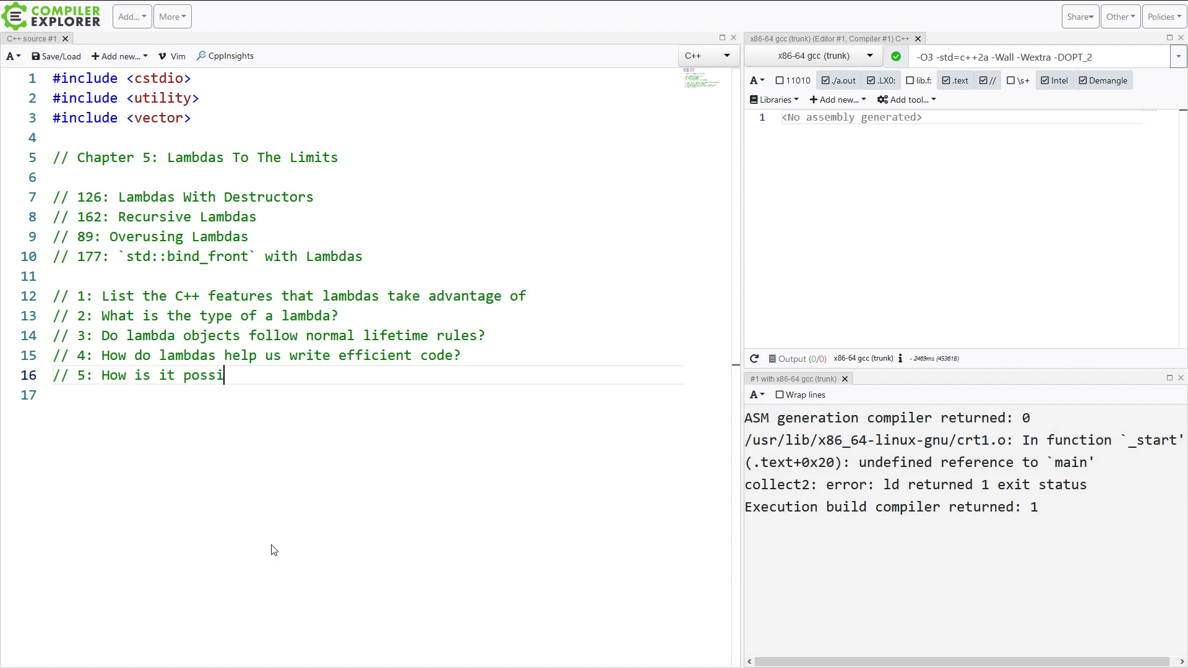
type("ble to overuse")
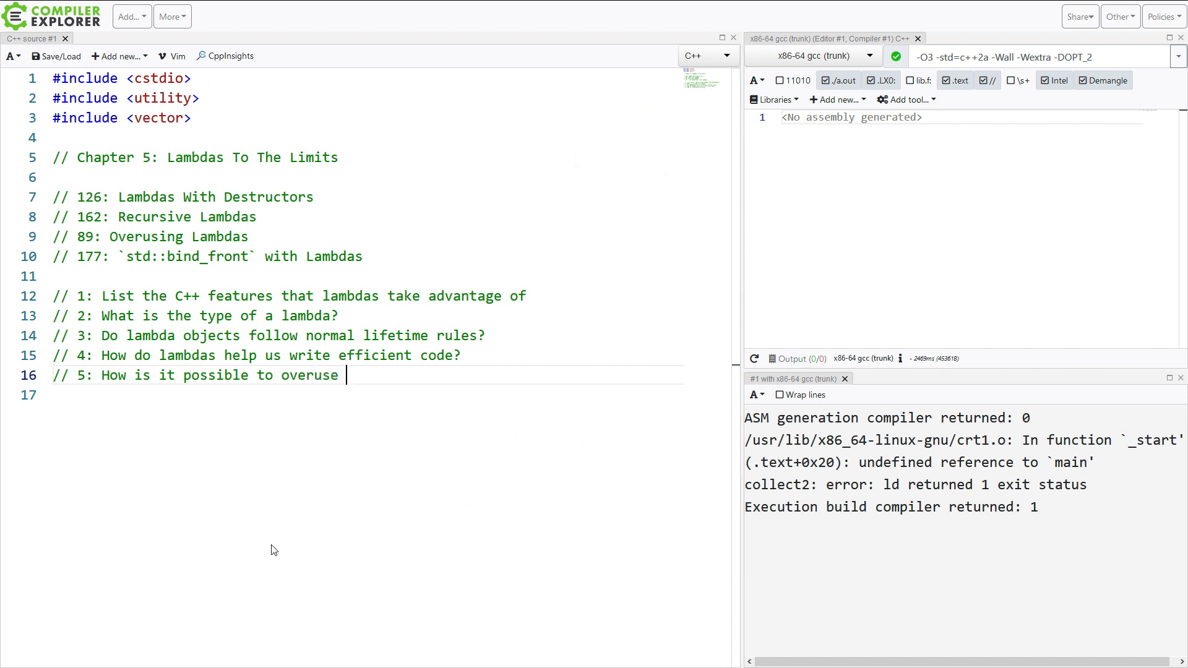
type("lambads?")
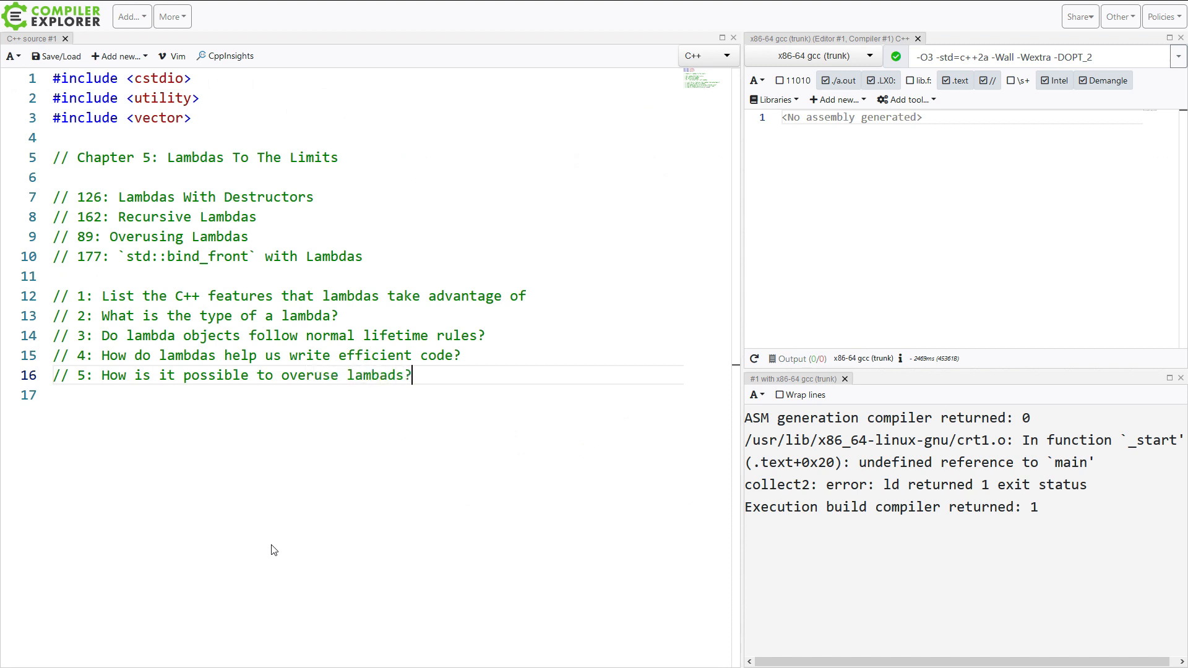